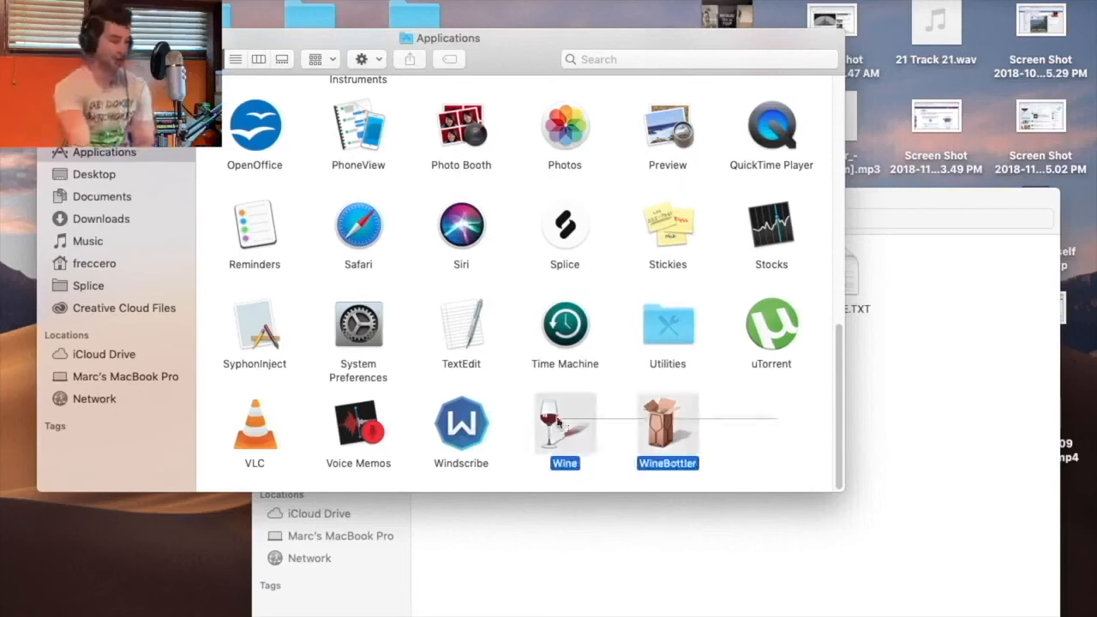
Step: Open MONSTER.EXE from the monster_truck_madness_gold folder with Wine via Open With
{"action": "left_click", "coordinate": [723, 422]}
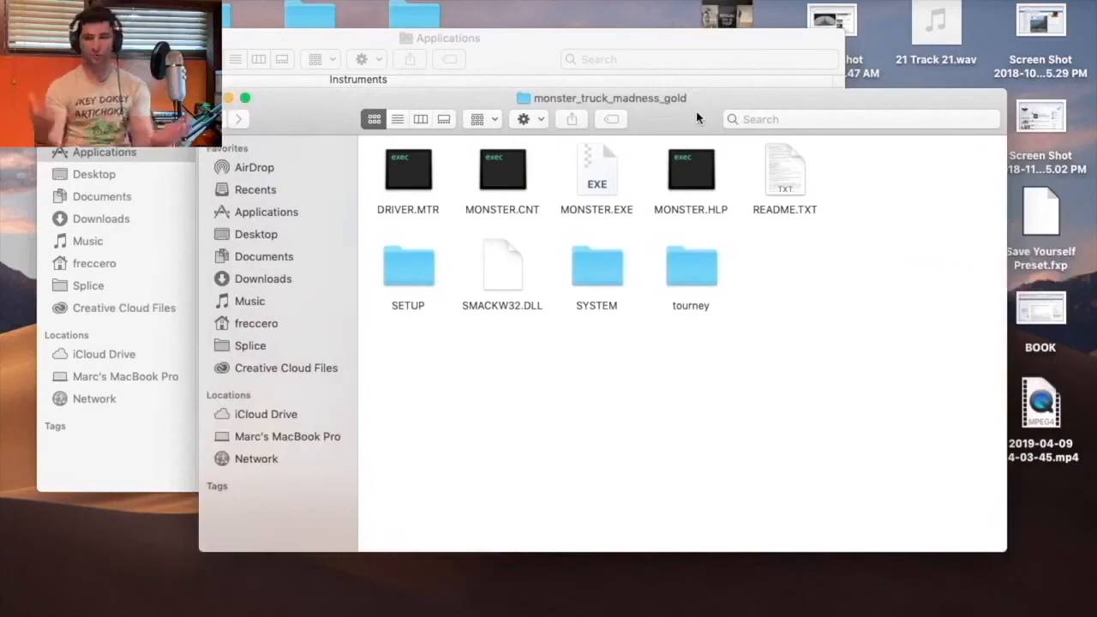
{"action": "mouse_move", "coordinate": [621, 236]}
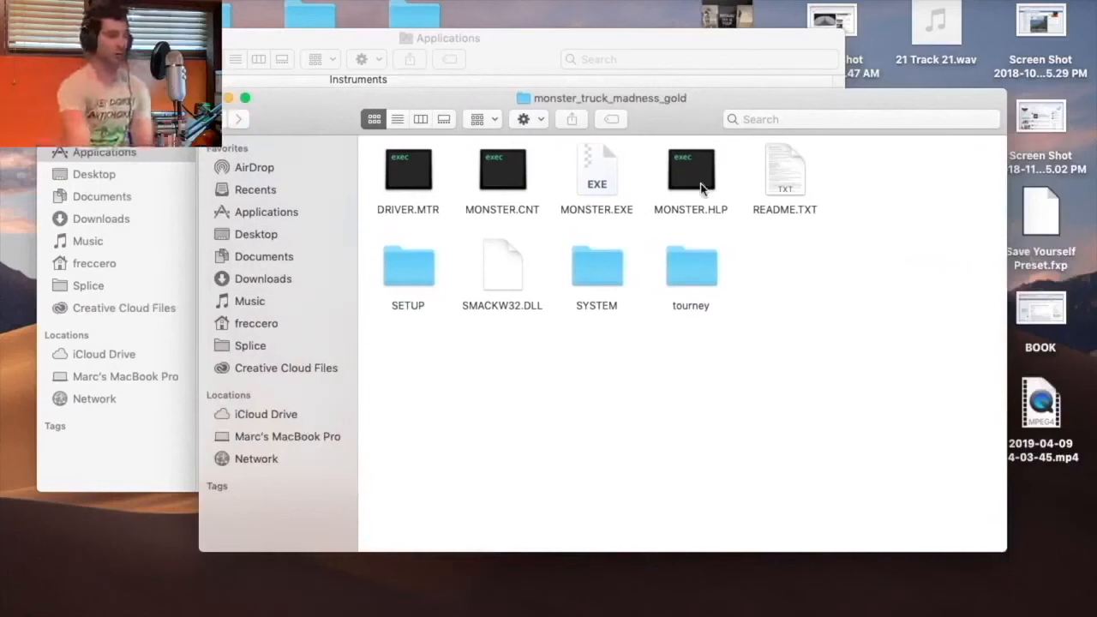
{"action": "right_click", "coordinate": [596, 168]}
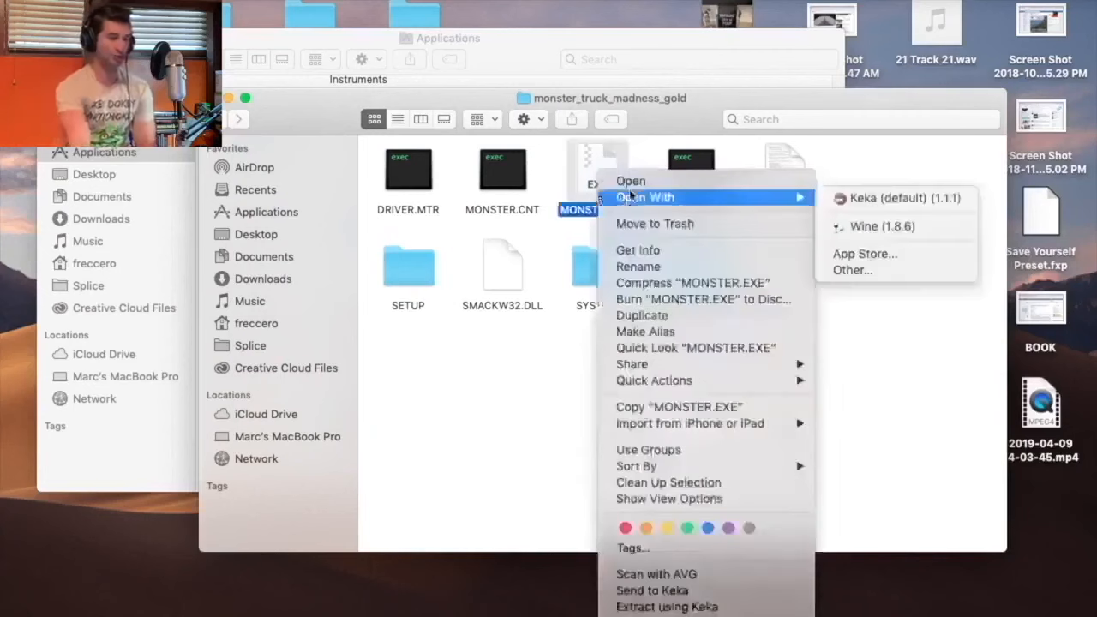
{"action": "mouse_move", "coordinate": [881, 226]}
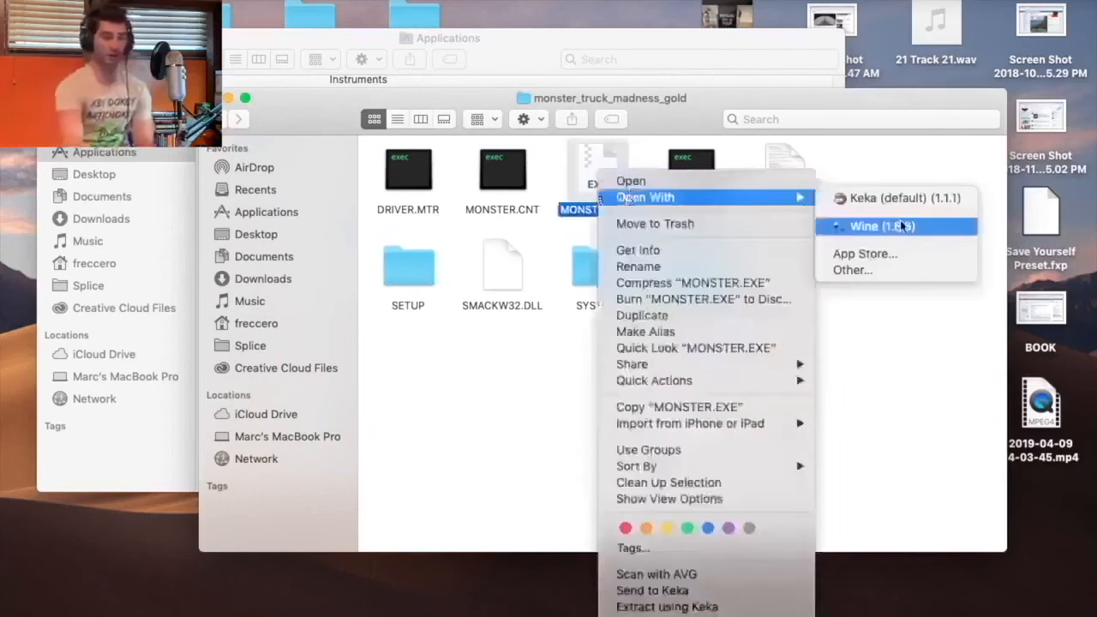
{"action": "left_click", "coordinate": [881, 226]}
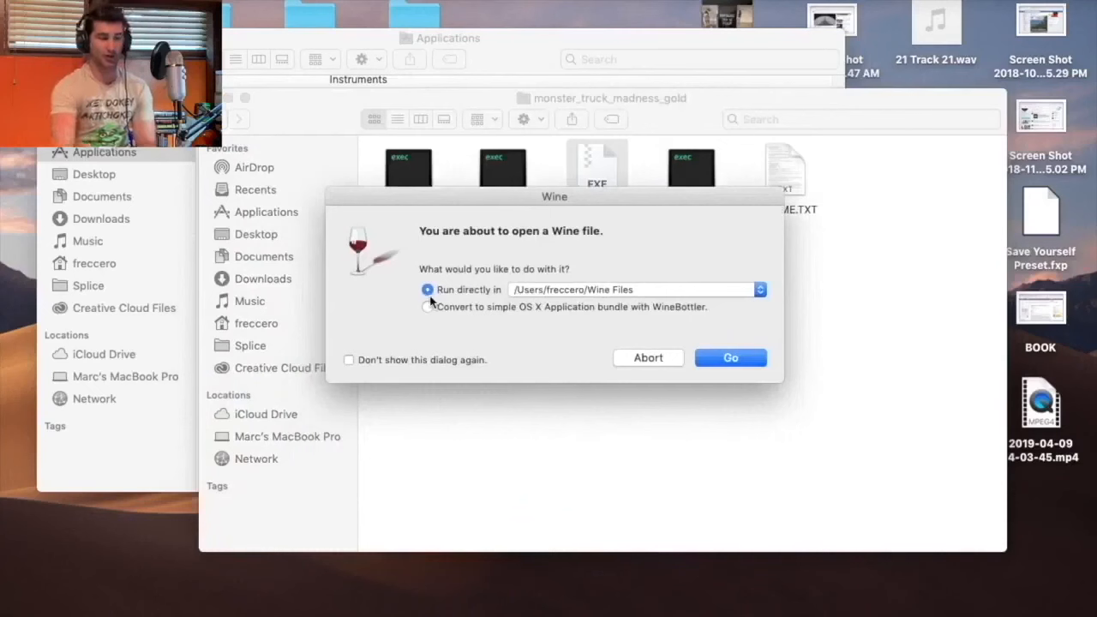
Step: Keep 'Run directly in' over the OS X Application bundle option and confirm with Go
{"action": "left_click", "coordinate": [429, 307]}
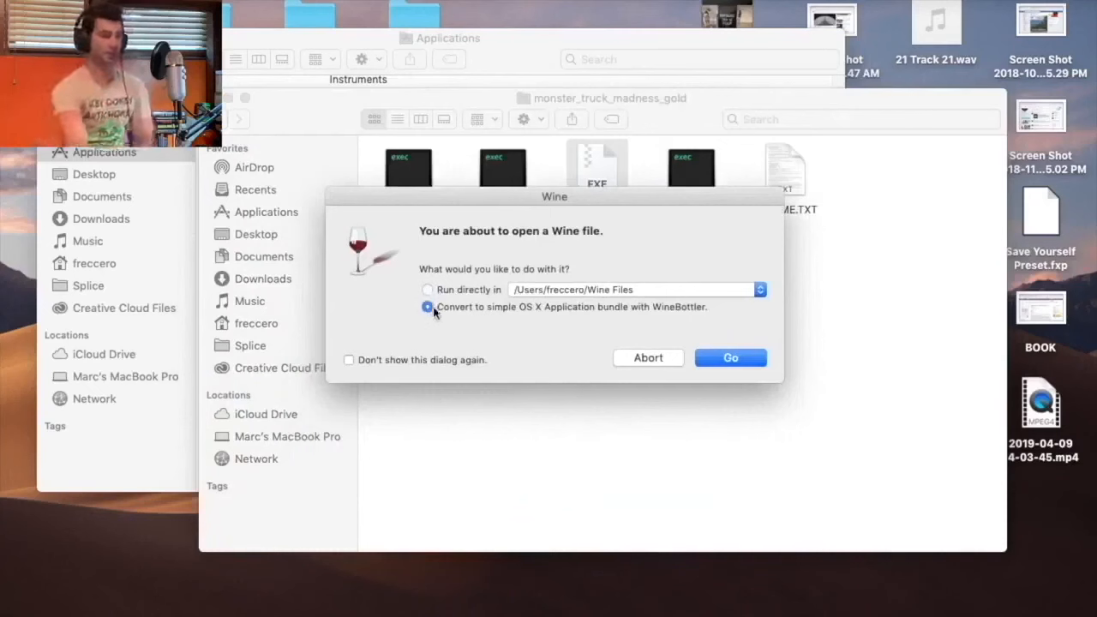
{"action": "left_click", "coordinate": [429, 290]}
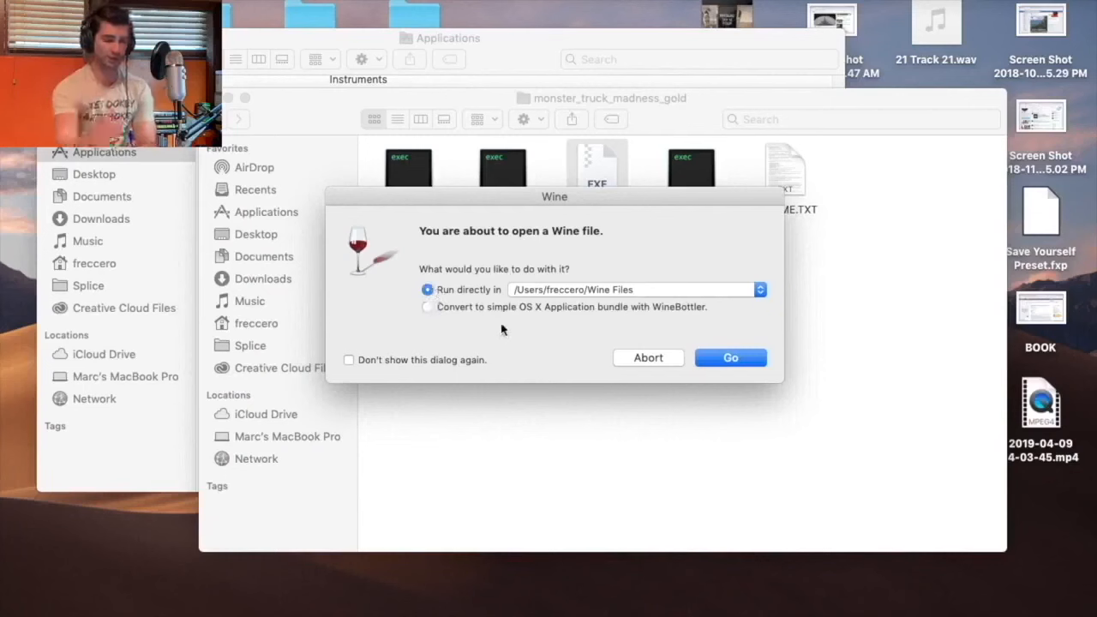
{"action": "left_click", "coordinate": [730, 359]}
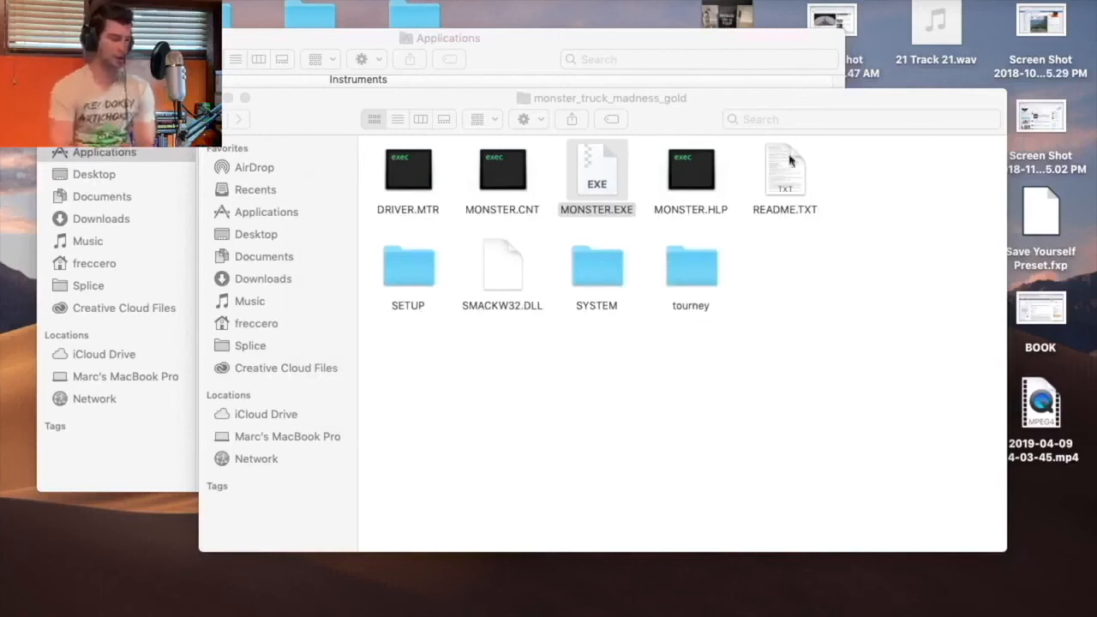
Step: Launch MONSTER.EXE so Monster Truck Madness runs in its Wine window, then dismiss its context menu
{"action": "double_click", "coordinate": [597, 170]}
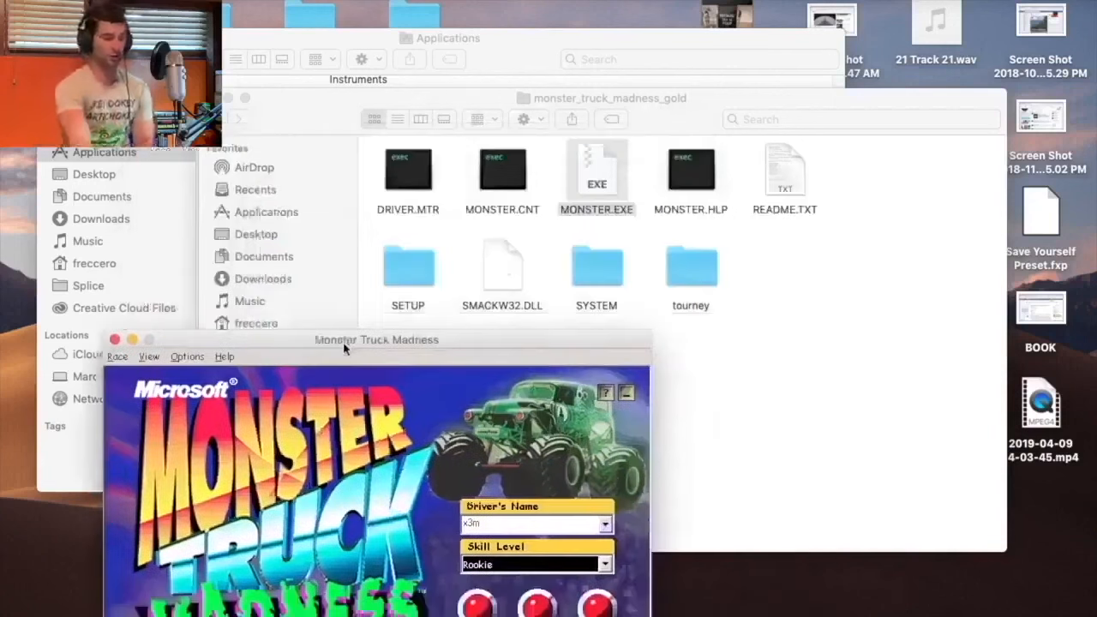
{"action": "right_click", "coordinate": [597, 168]}
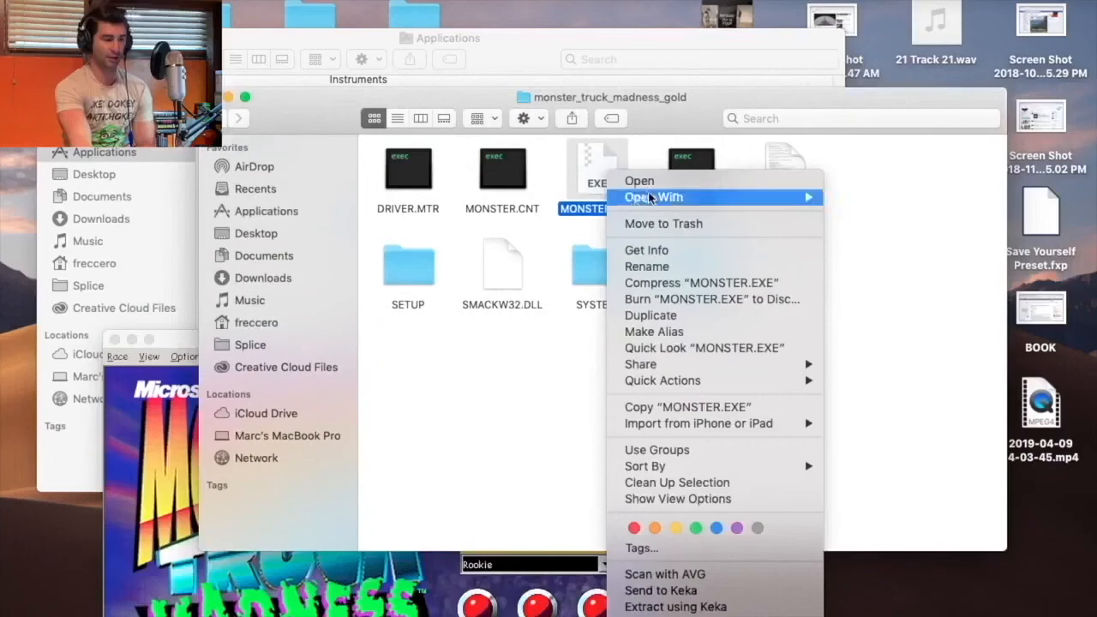
{"action": "left_click", "coordinate": [885, 163]}
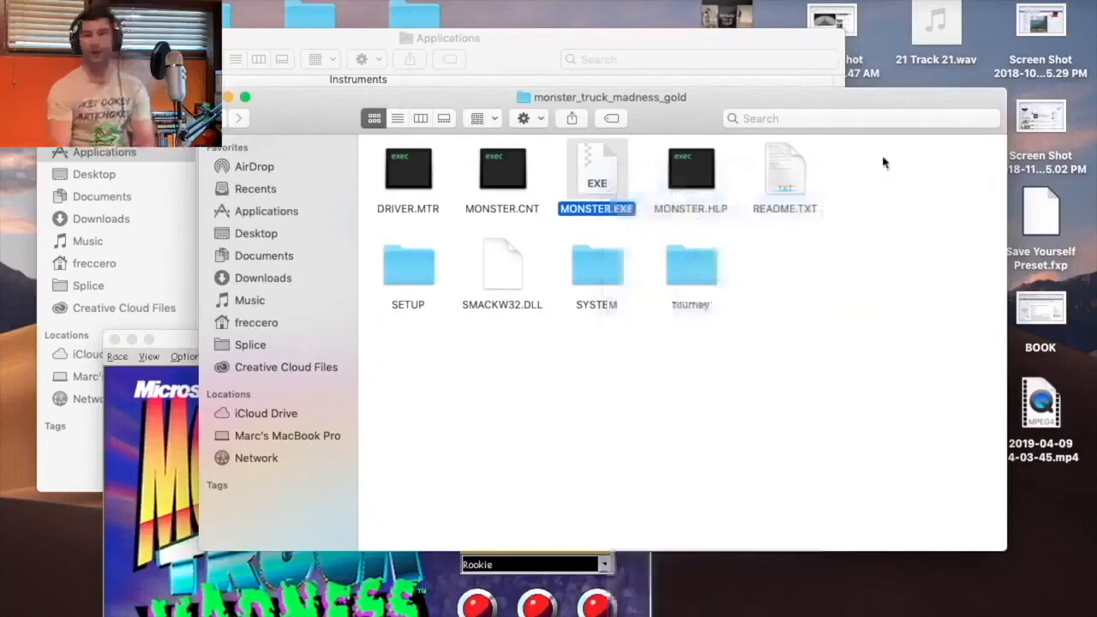